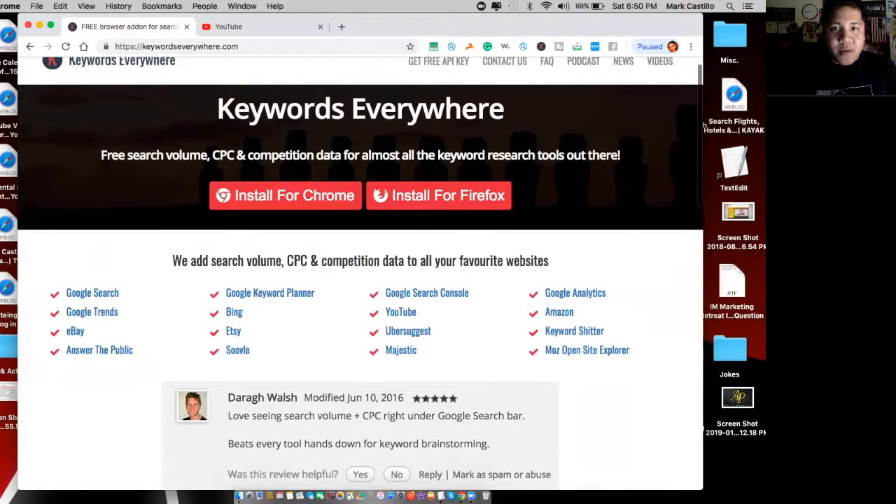
Step: Skim the Keywords Everywhere site's supported sites and install options, then move to the YouTube home page
scroll(up, 3)
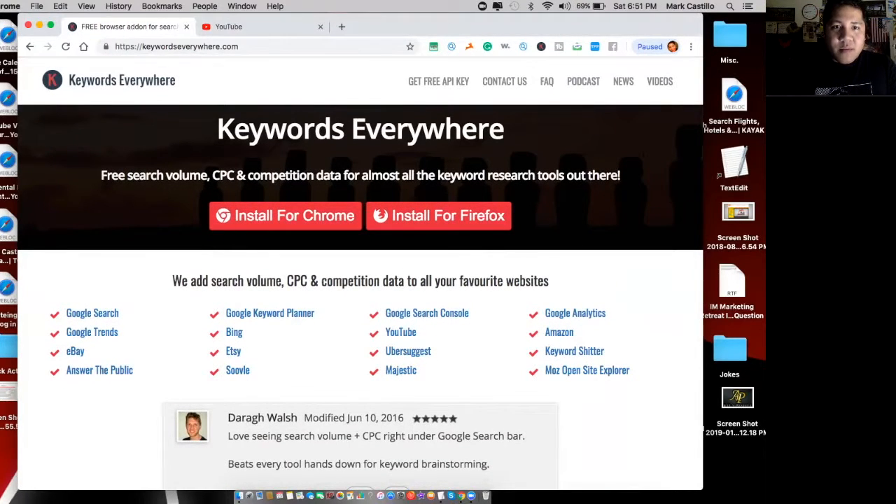
mouse_move(285, 215)
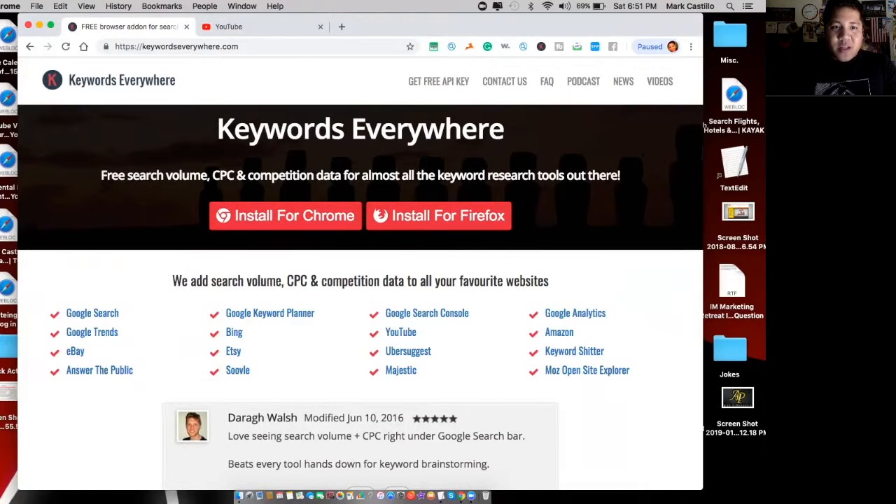
mouse_move(400, 332)
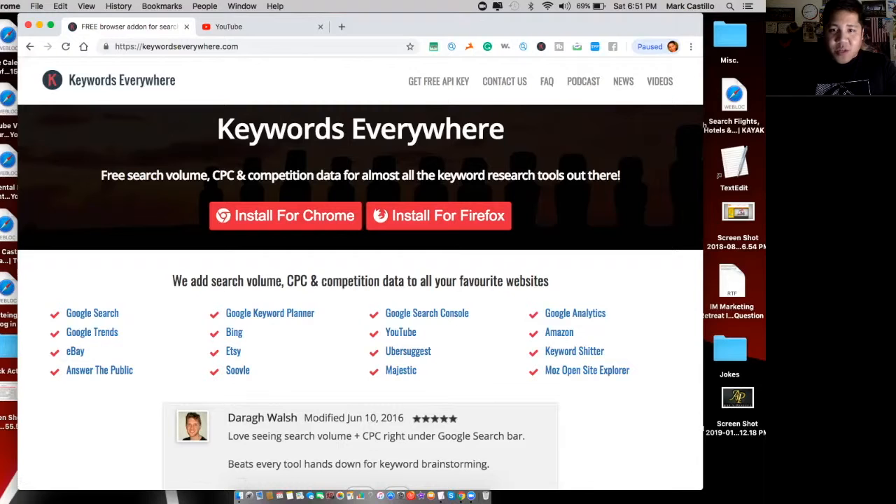
scroll(down, 3)
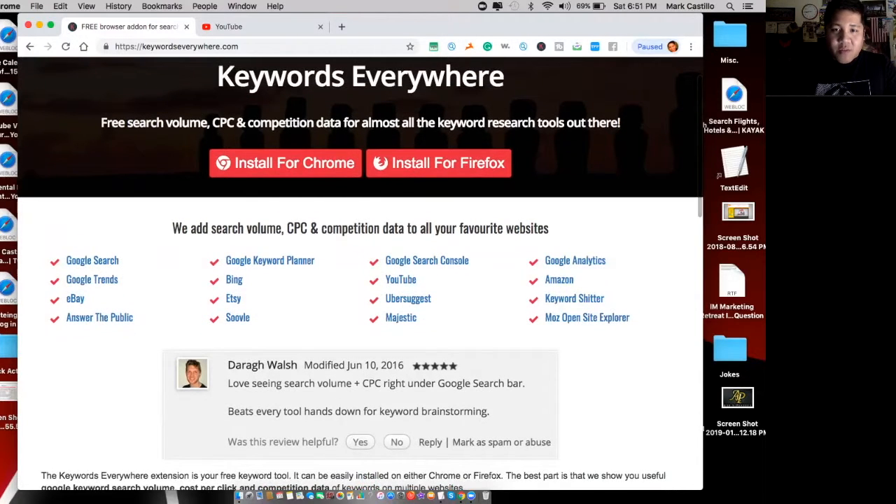
mouse_move(574, 298)
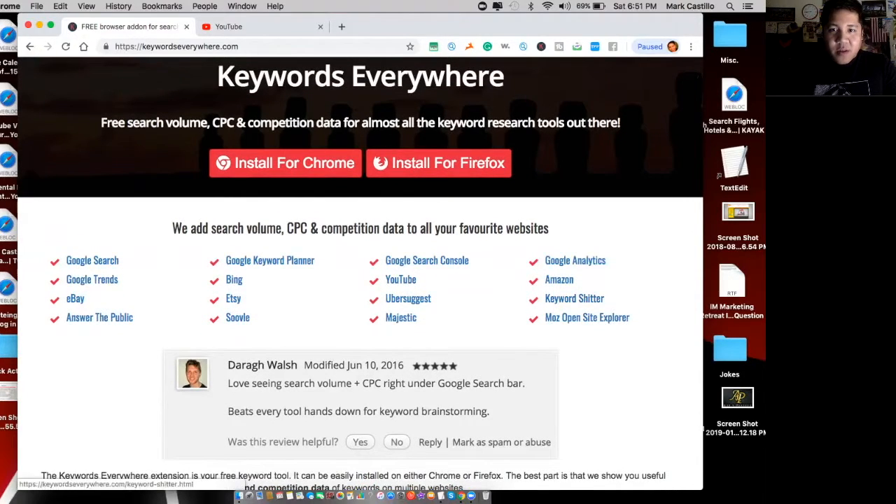
scroll(up, 3)
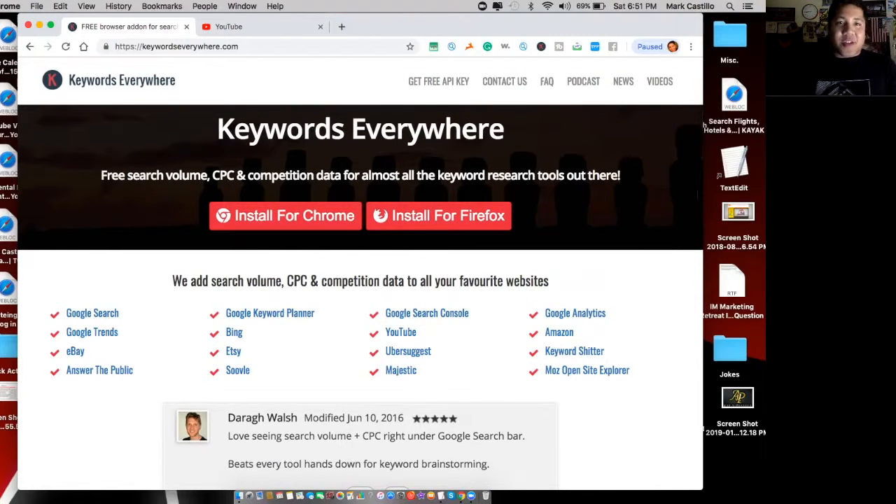
click(252, 27)
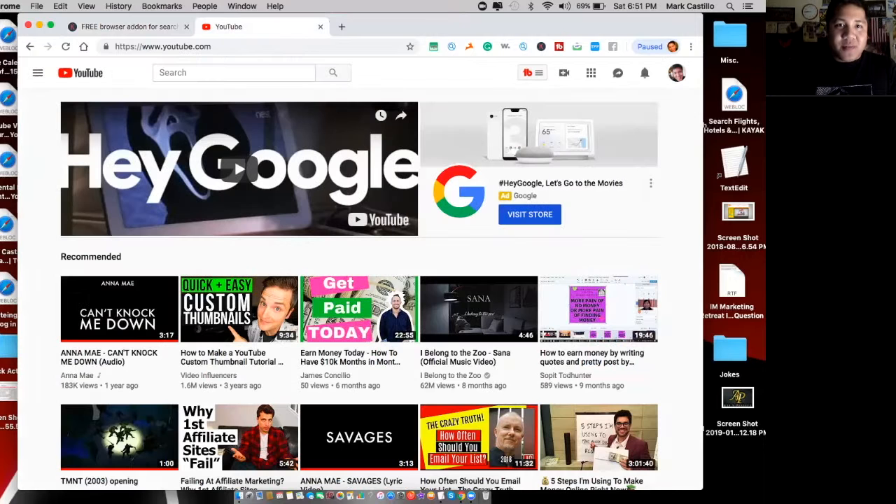
Step: Search YouTube for 'video mar' so suggestions show volume, CPC and competition data
click(234, 73)
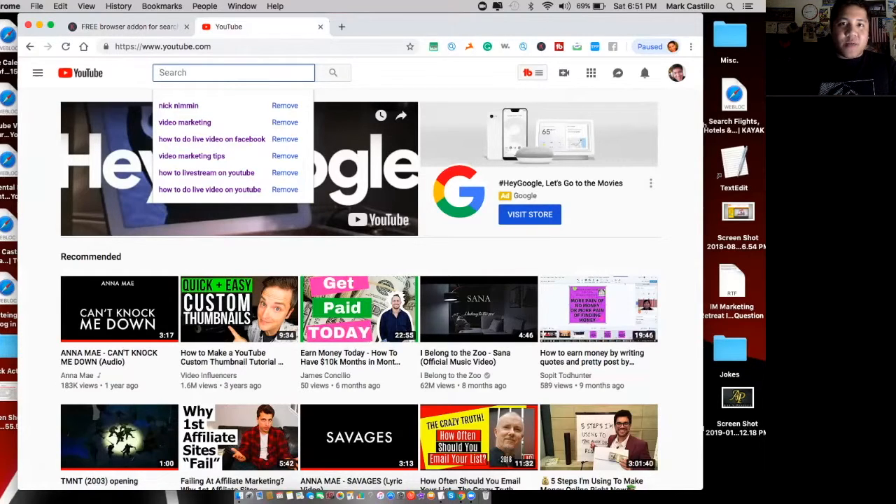
text(v)
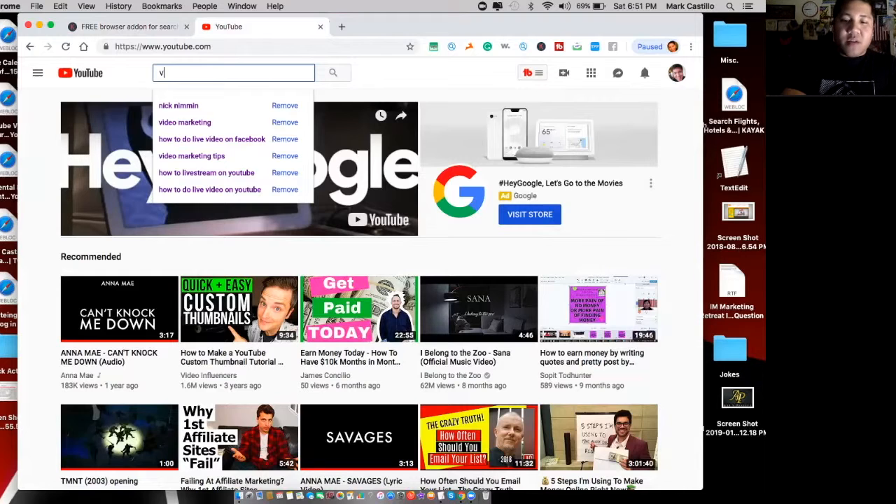
text(ideo marketing)
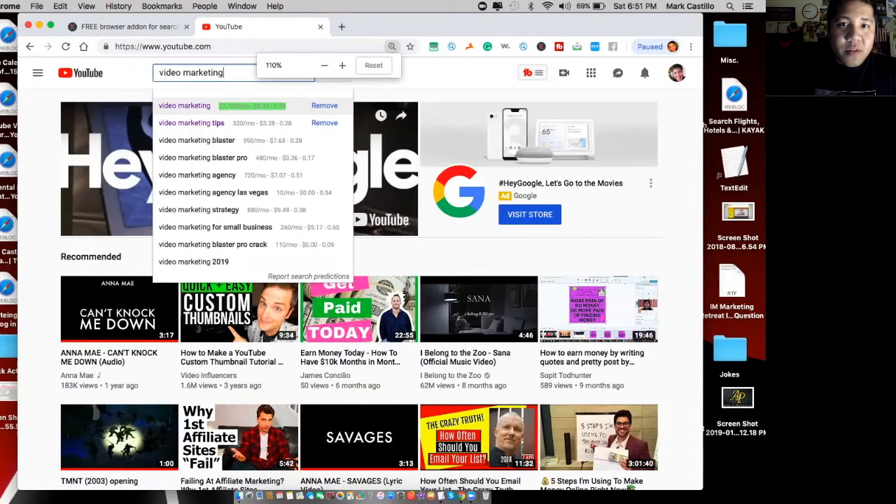
click(342, 66)
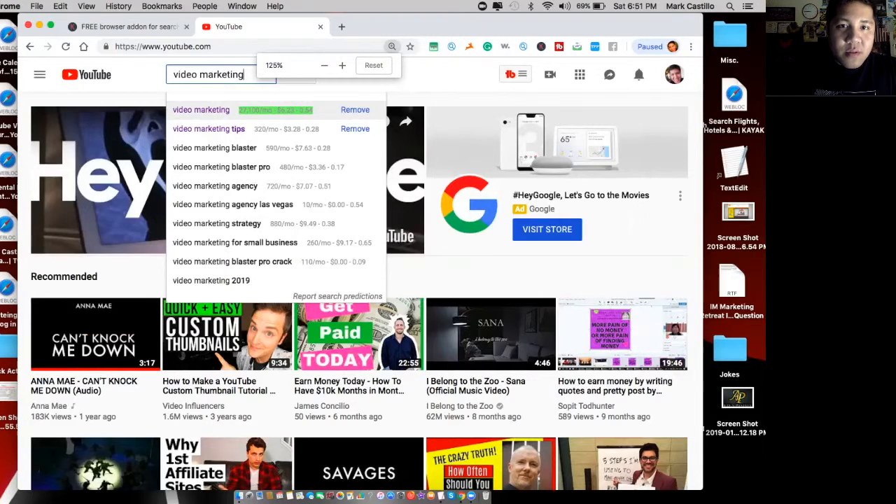
Step: Zoom the page in so figures like 2,100/mo for 'video marketing' are readable
click(341, 65)
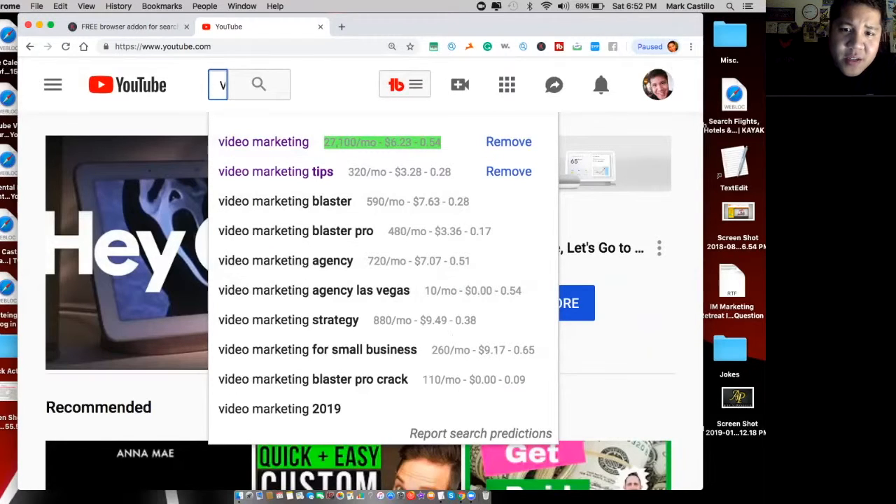
mouse_move(288, 319)
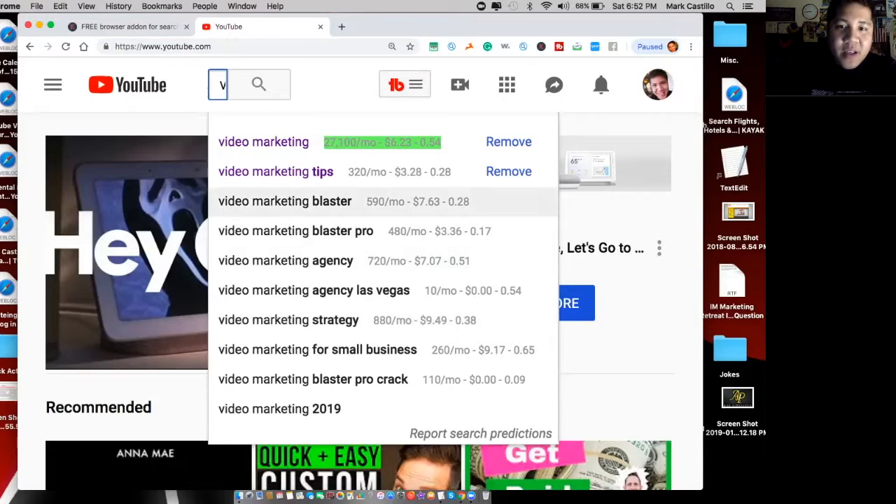
mouse_move(289, 319)
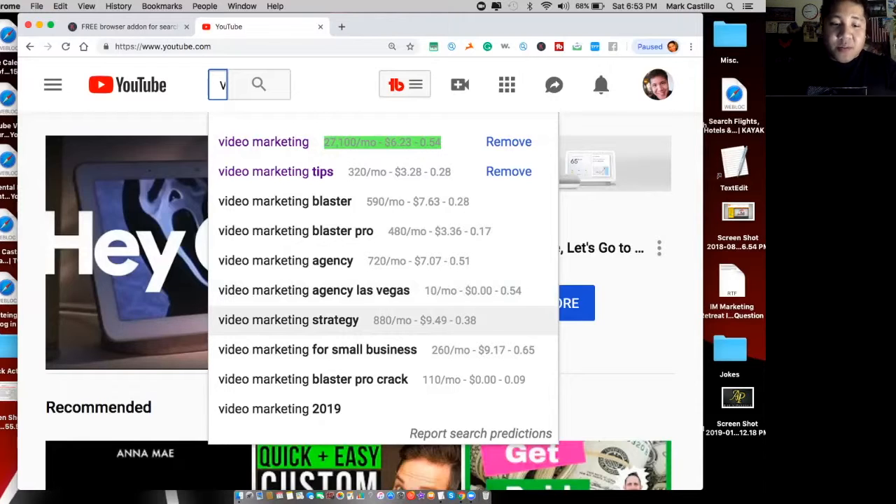
Step: Restore normal zoom and clear the query, revealing past searches like livestreaming at 3,400/mo
click(392, 46)
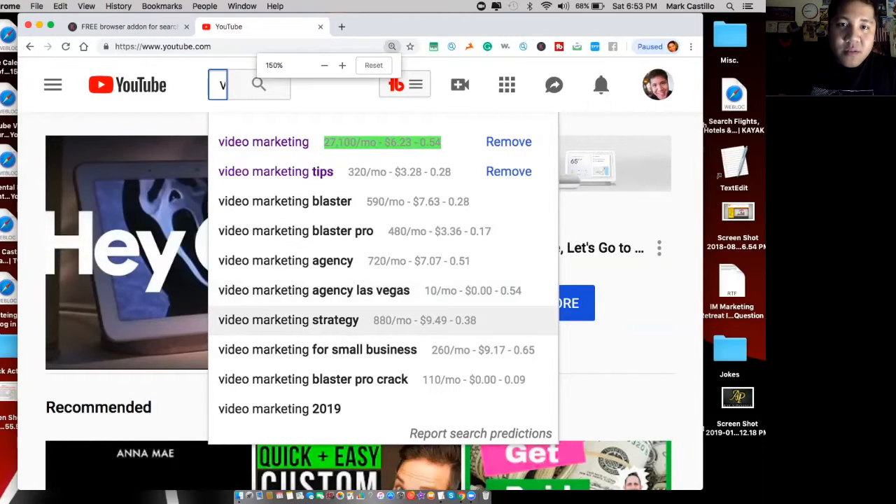
click(325, 66)
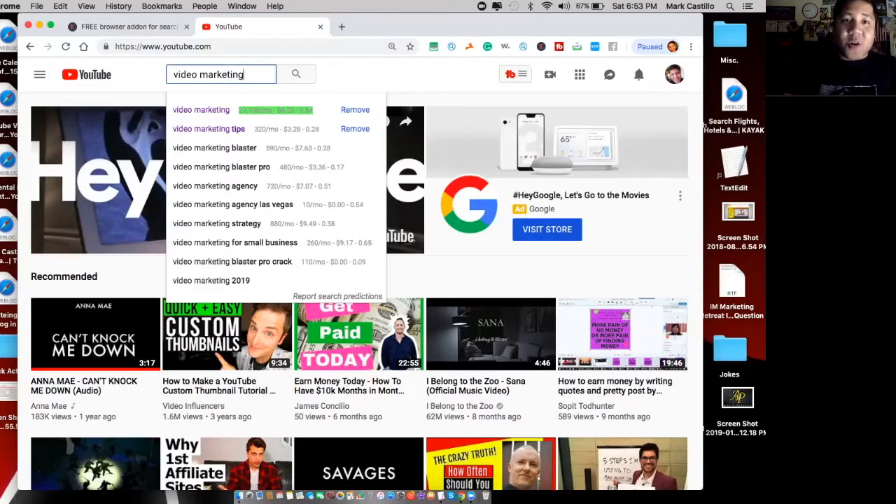
key(backspace)
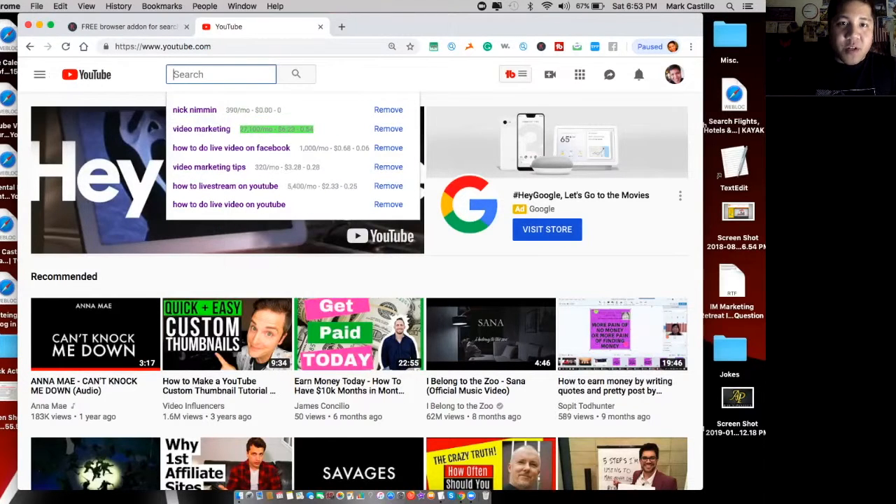
click(195, 109)
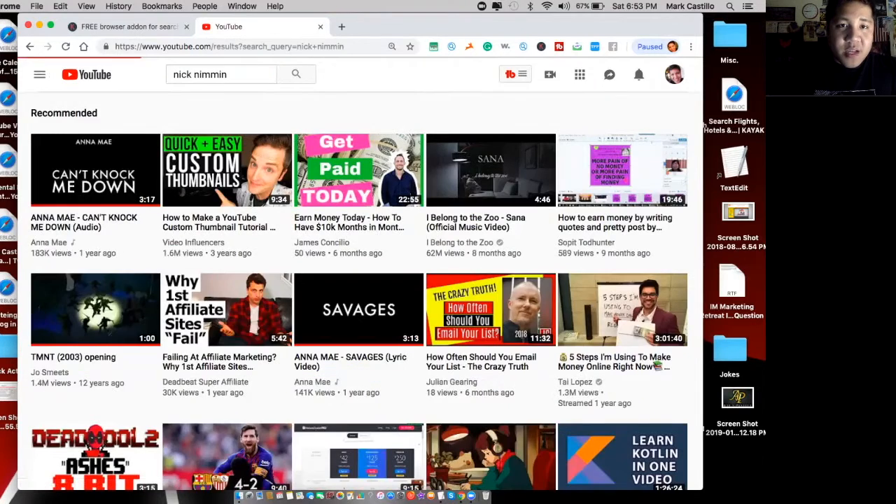
click(296, 74)
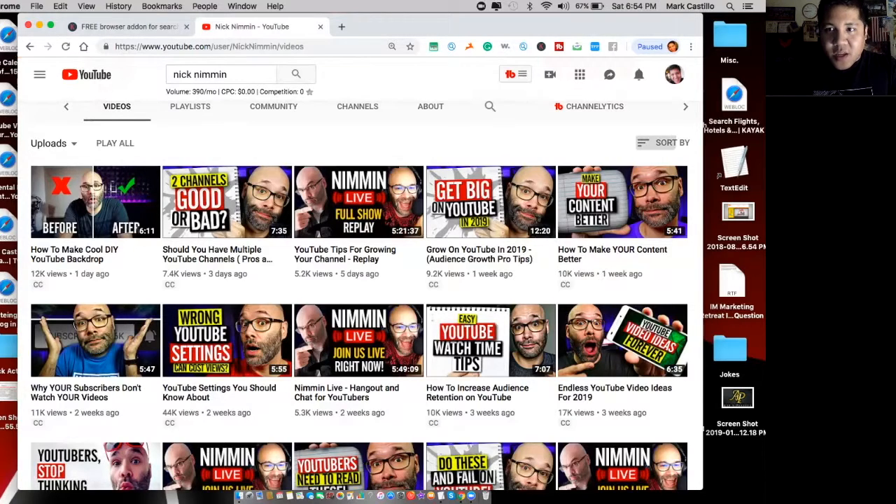
Step: Sort Nick Nimmin's uploads by Most popular, putting 'Best Video Editing App' first
click(672, 142)
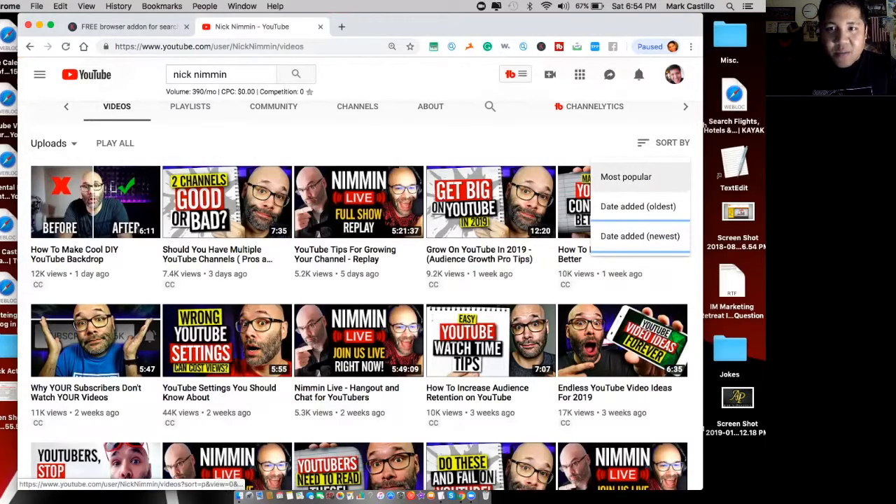
click(624, 176)
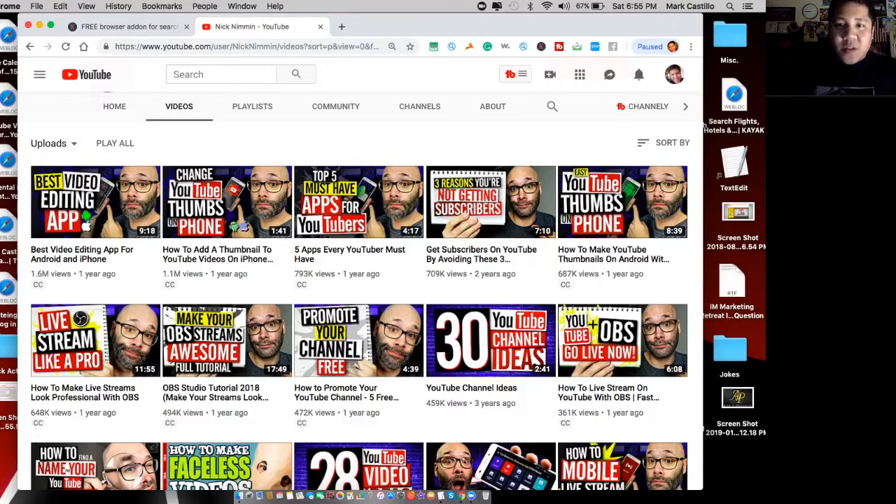
mouse_move(490, 202)
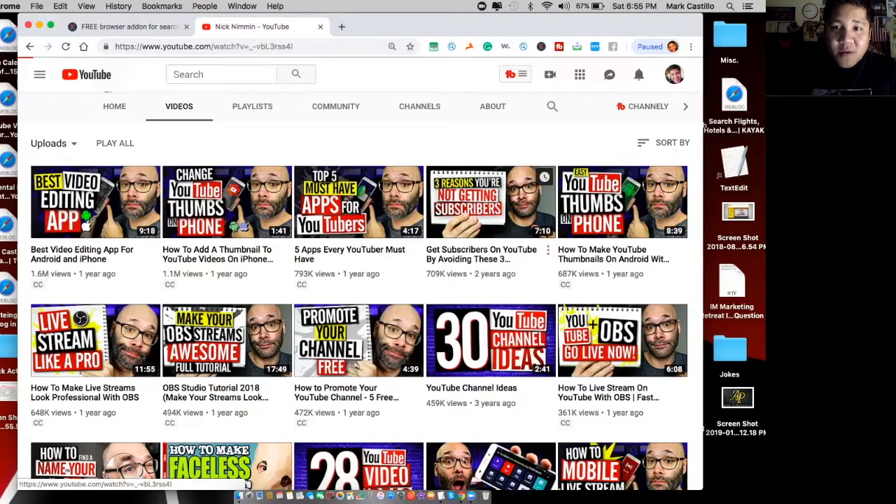
Step: View 'Get Subscribers On YouTube By Avoiding These 3 Mistakes' and its tags in the Videolytics panel
click(490, 201)
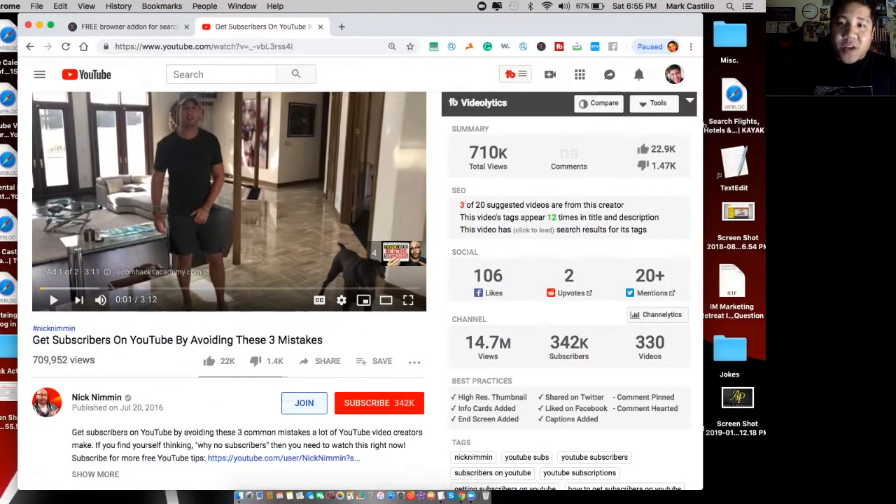
scroll(down, 3)
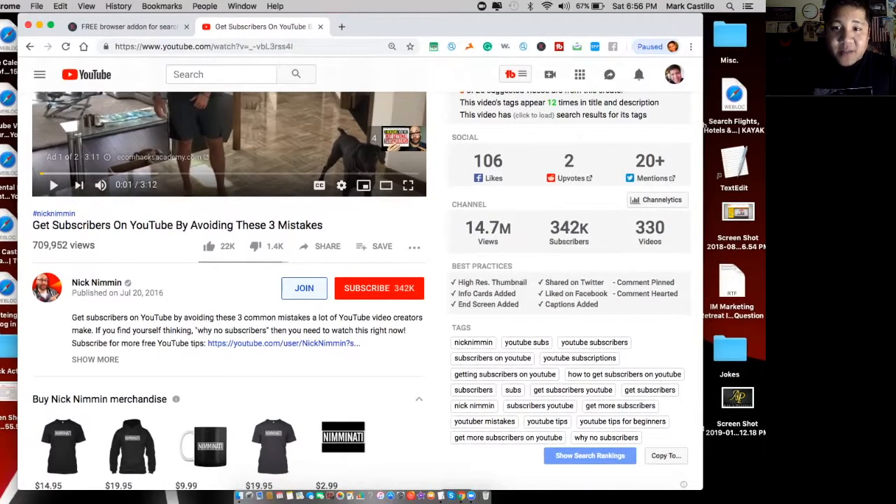
scroll(down, 3)
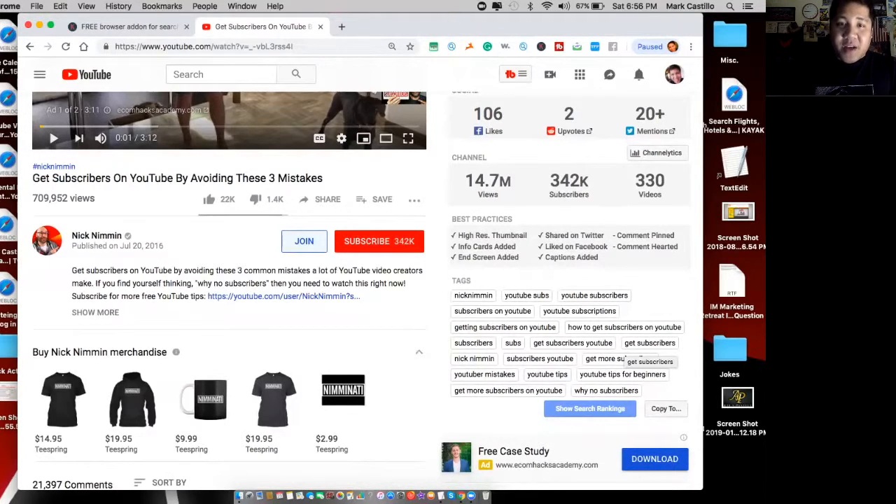
scroll(up, 3)
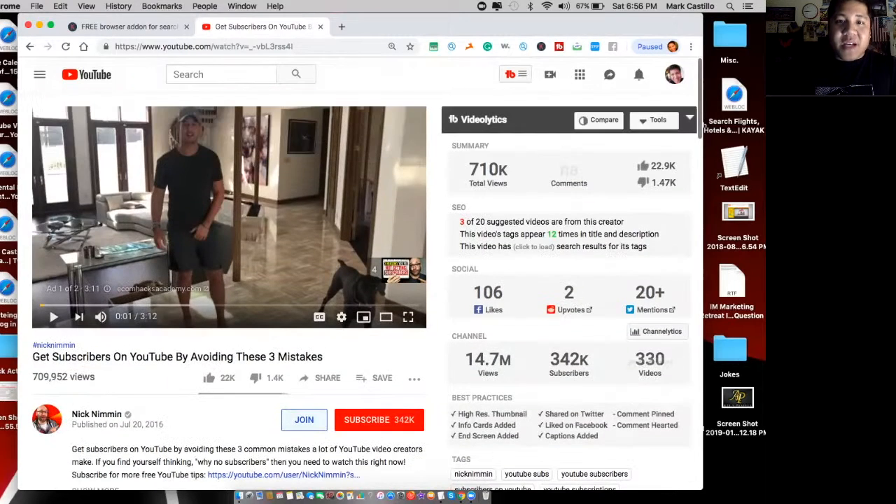